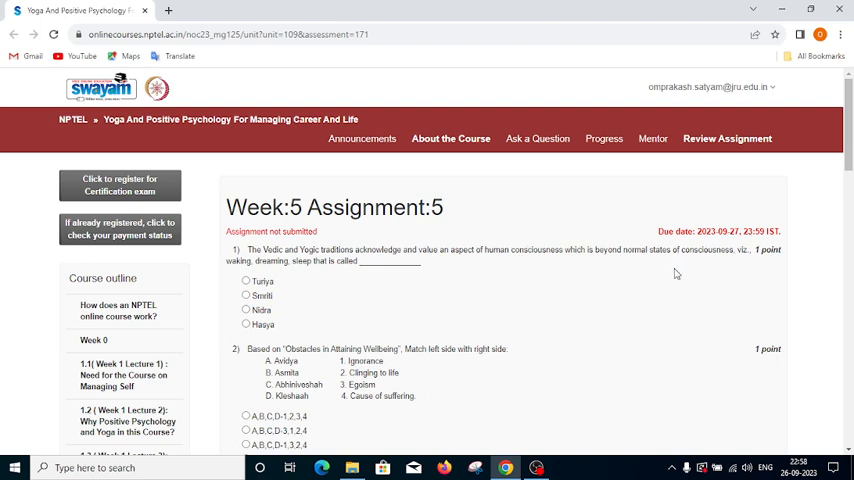
pyautogui.moveTo(649, 273)
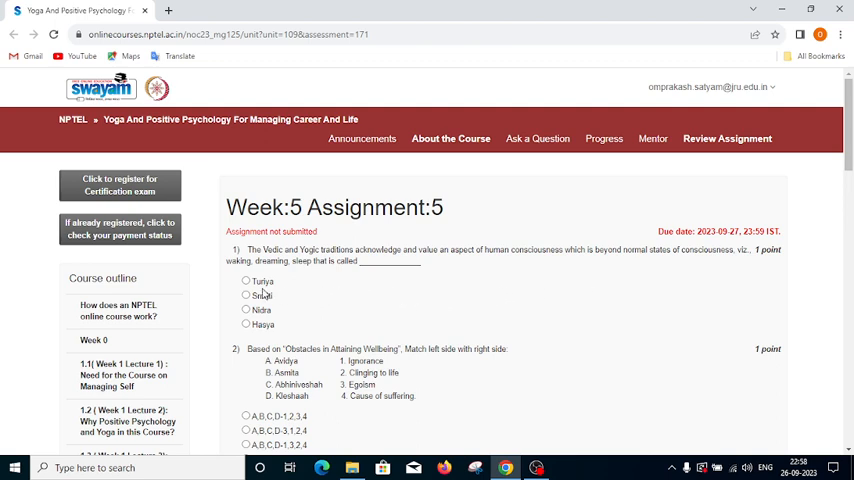
# Select Turiya as question 1's state beyond waking, dreaming and sleep.
pyautogui.click(246, 281)
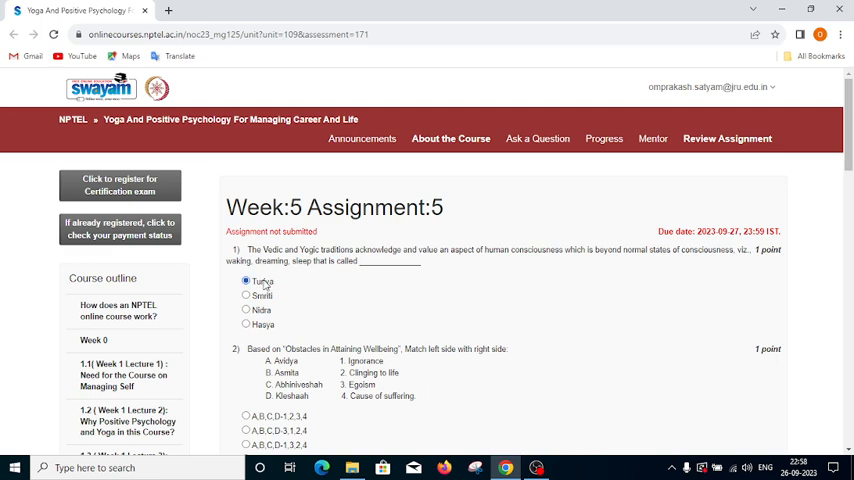
pyautogui.click(246, 281)
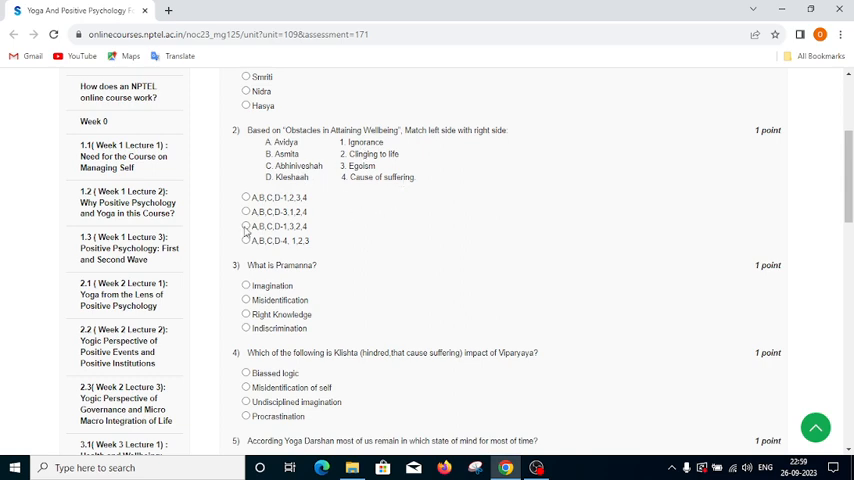
# Select A,B,C,D-1,3,2,4 for Q2, Right Knowledge for Q3, Misidentification of self for Q4.
pyautogui.click(246, 226)
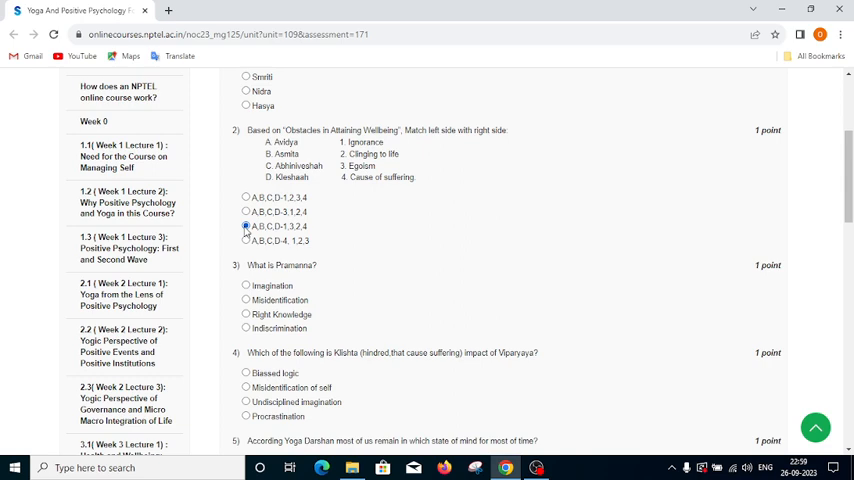
pyautogui.scroll(-3)
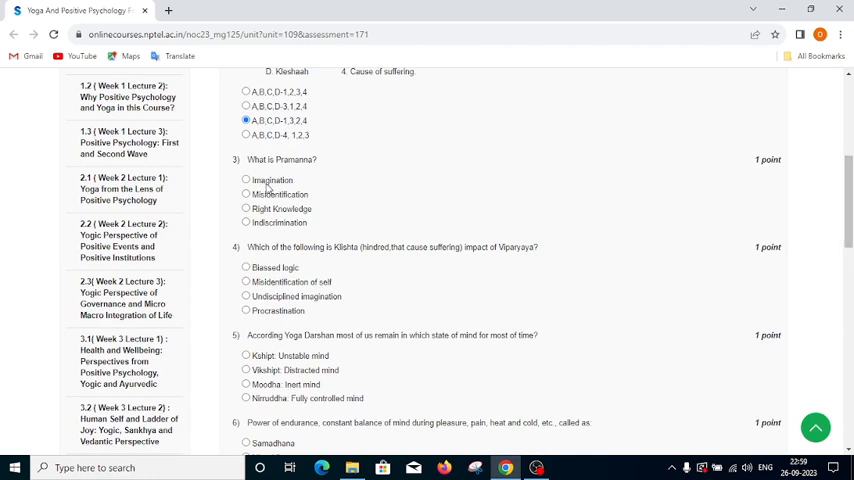
pyautogui.moveTo(313, 205)
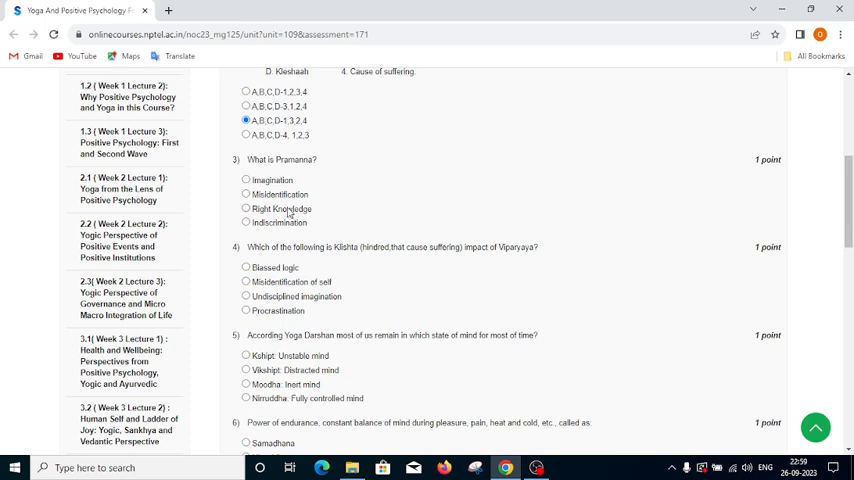
pyautogui.click(246, 208)
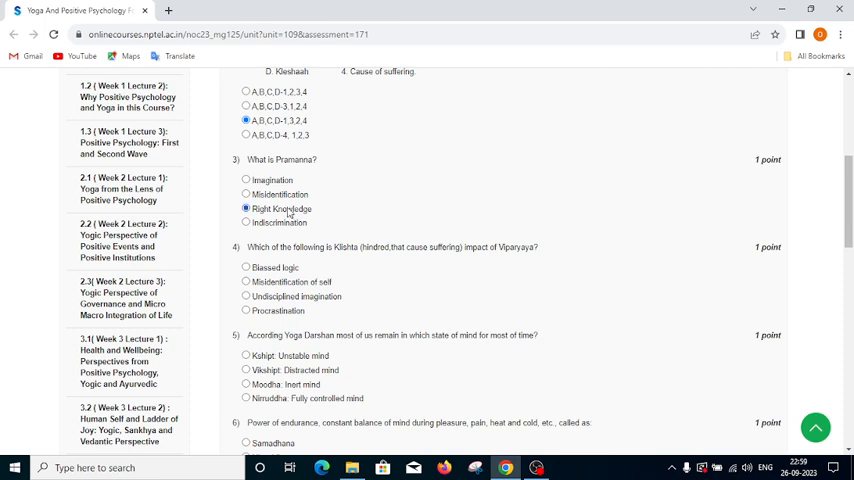
pyautogui.moveTo(285, 264)
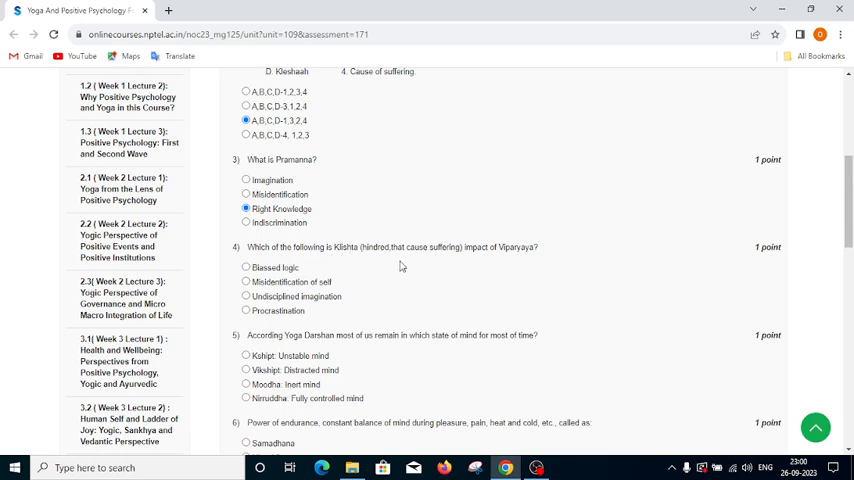
pyautogui.moveTo(497, 268)
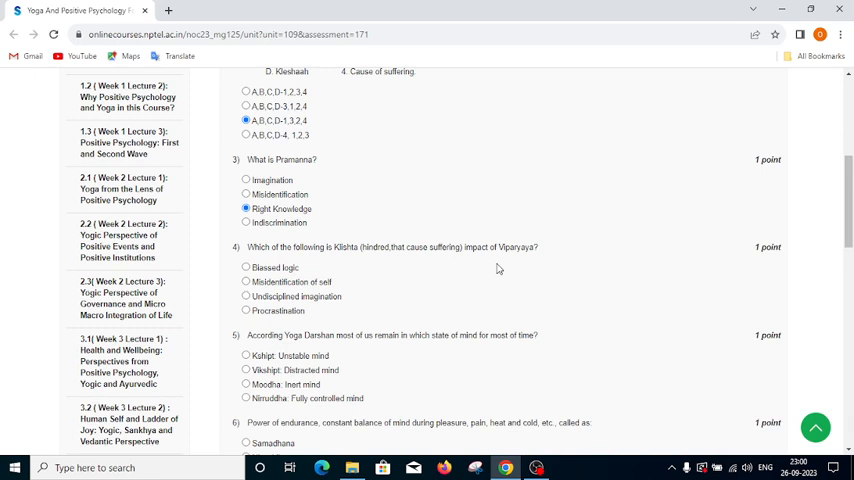
pyautogui.moveTo(283, 275)
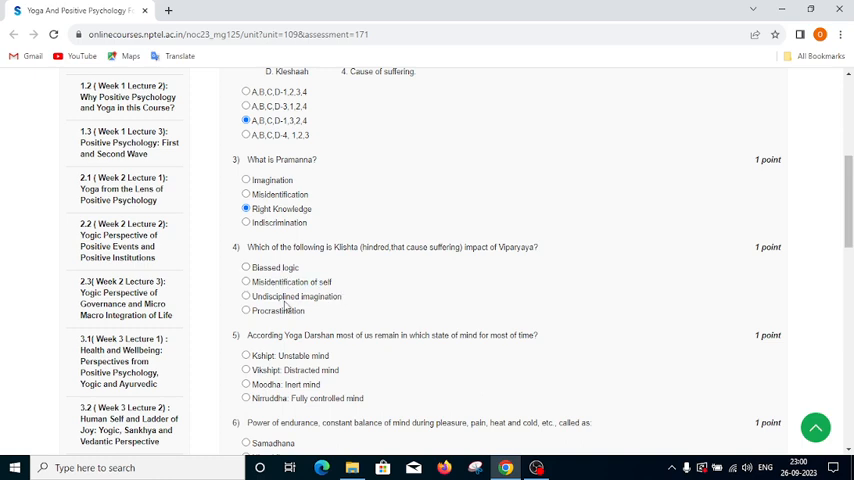
pyautogui.moveTo(267, 322)
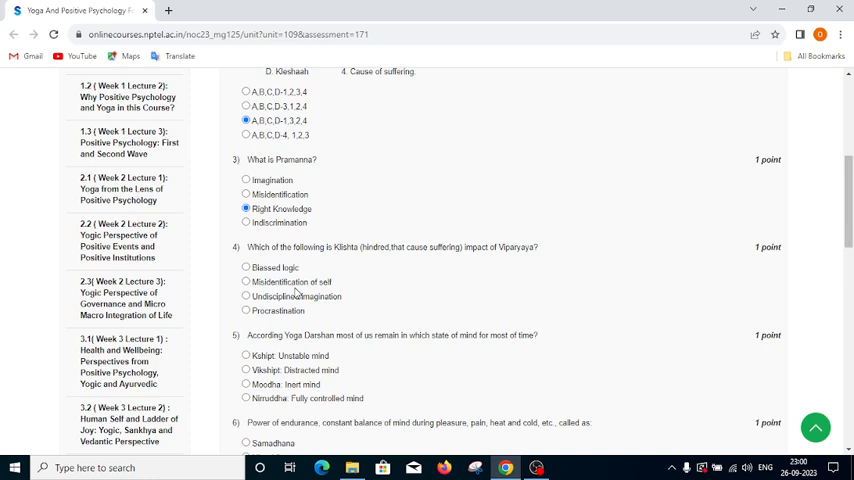
pyautogui.click(246, 282)
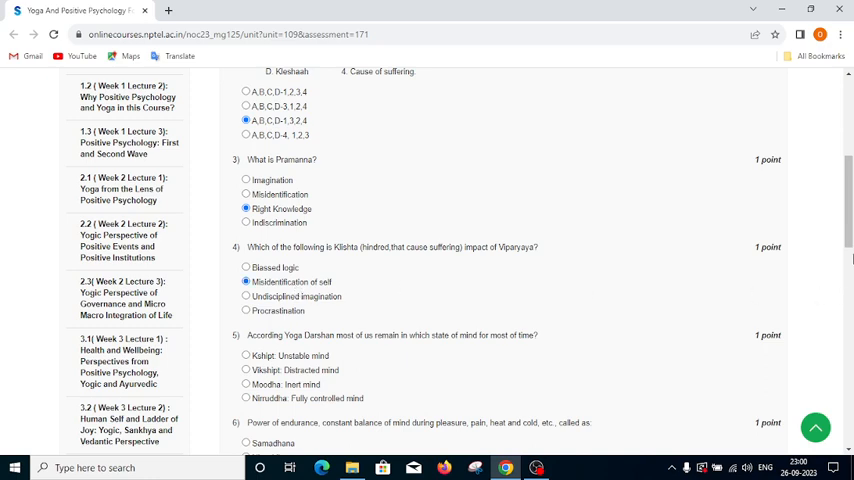
# Select 'Kshipt: Unstable mind' for question 5 and Titiksha for question 6.
pyautogui.scroll(-3)
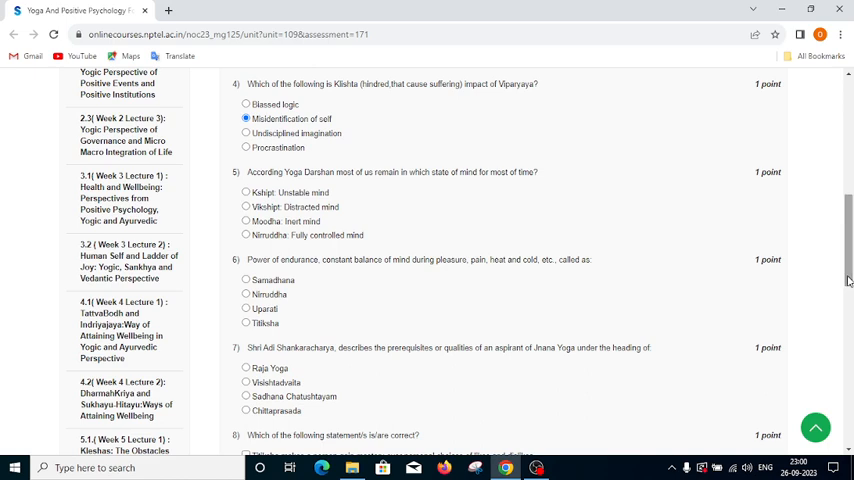
pyautogui.moveTo(392, 246)
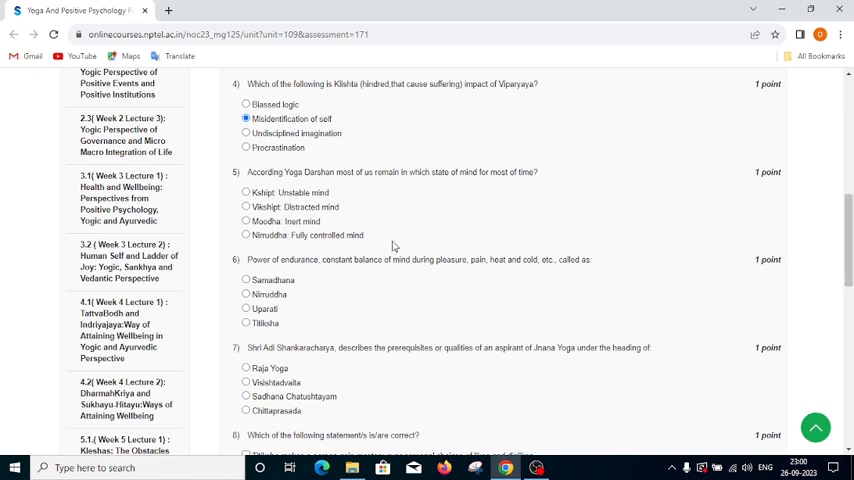
pyautogui.moveTo(265, 199)
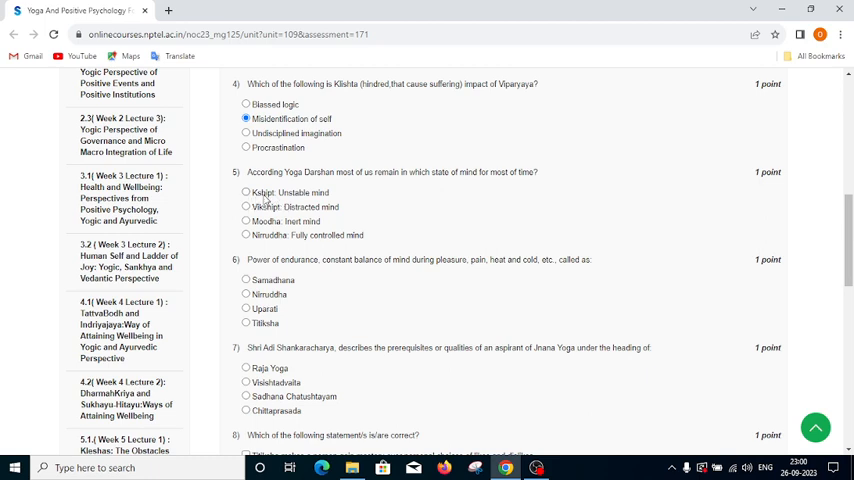
pyautogui.moveTo(295, 216)
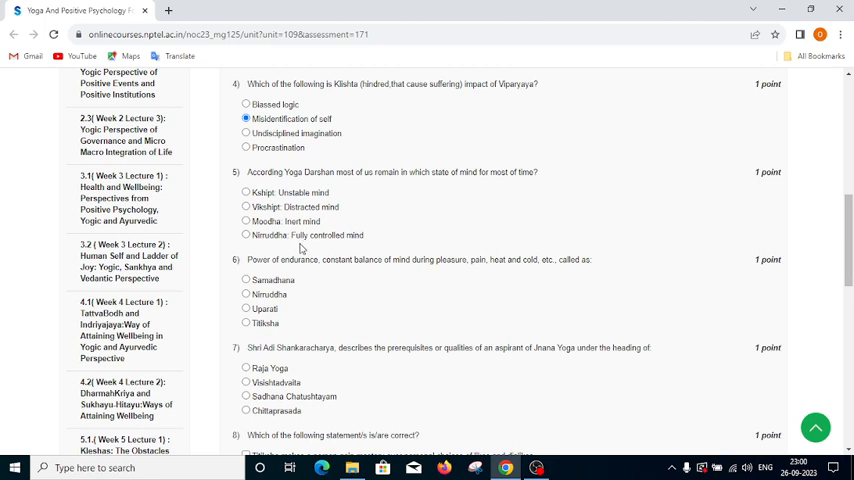
pyautogui.moveTo(328, 216)
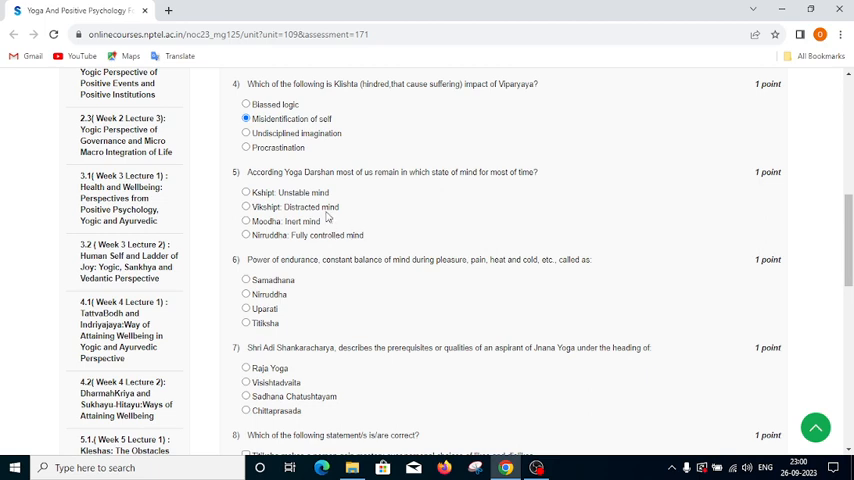
pyautogui.moveTo(319, 198)
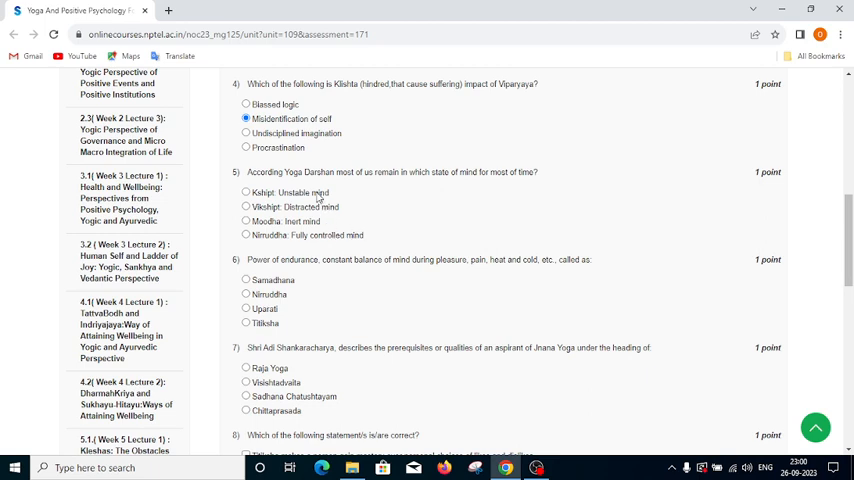
pyautogui.click(246, 192)
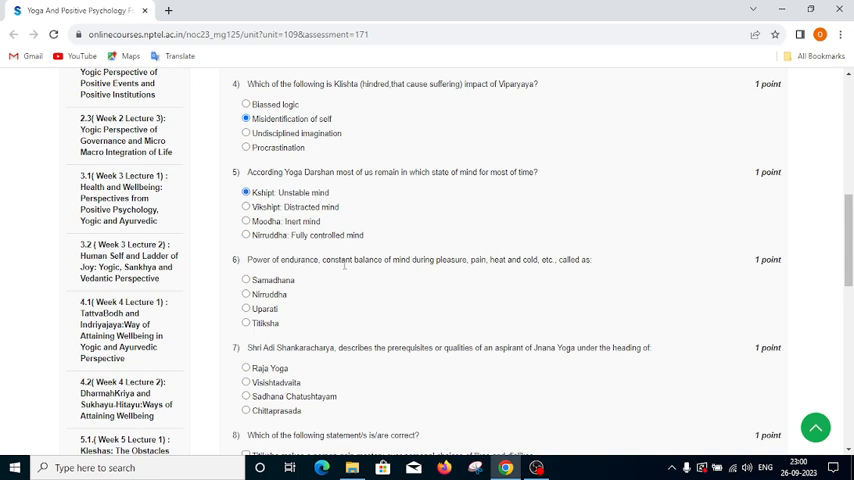
pyautogui.moveTo(427, 273)
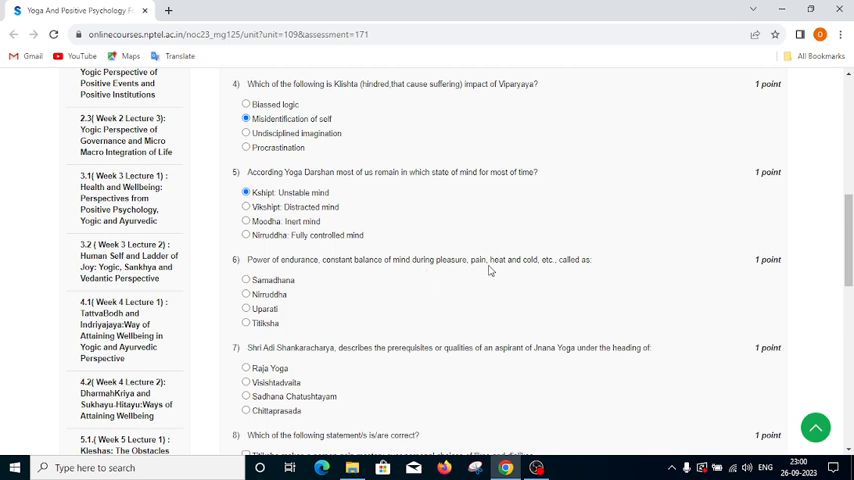
pyautogui.moveTo(464, 290)
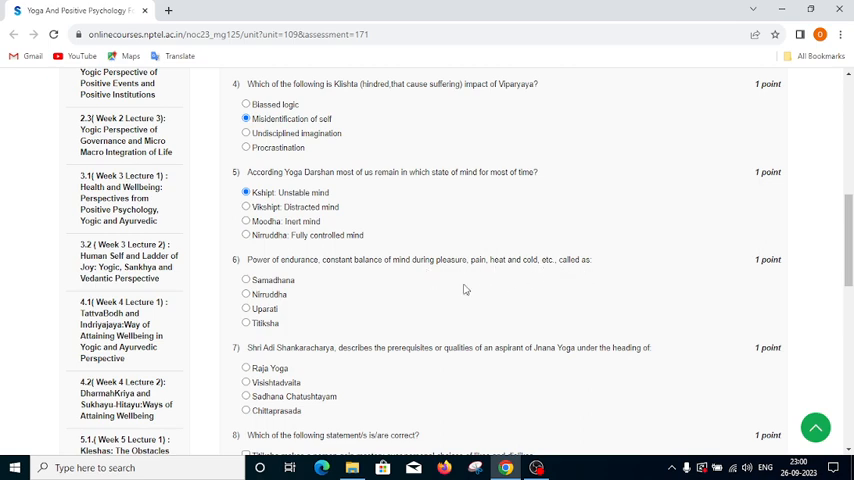
pyautogui.moveTo(293, 298)
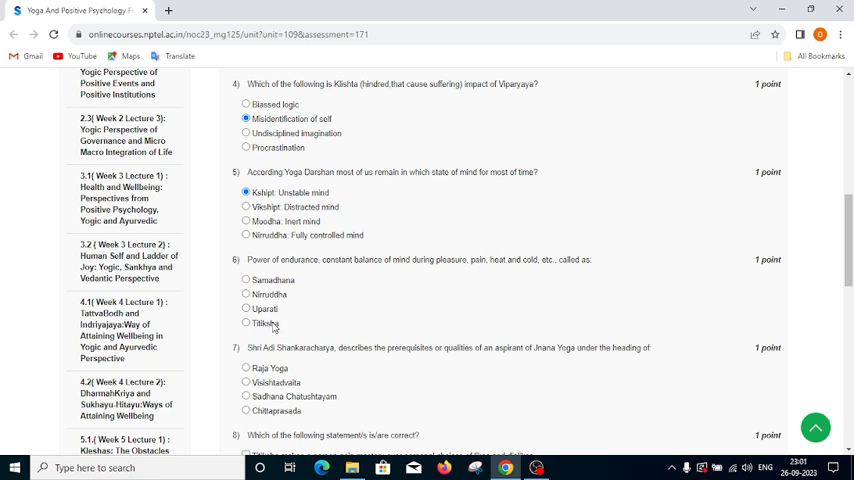
pyautogui.click(246, 323)
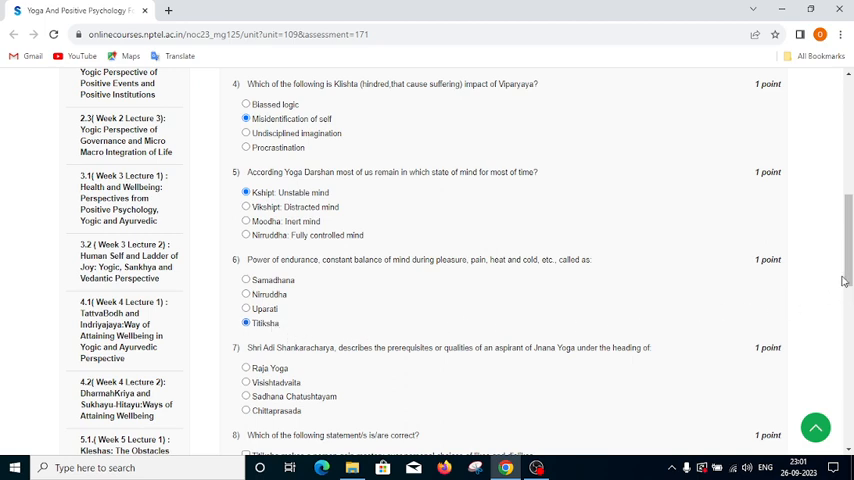
# Choose Sadhana Chatushtayam for Q7 and tick 'Shraddha is a form of ritual' for Q8.
pyautogui.scroll(-3)
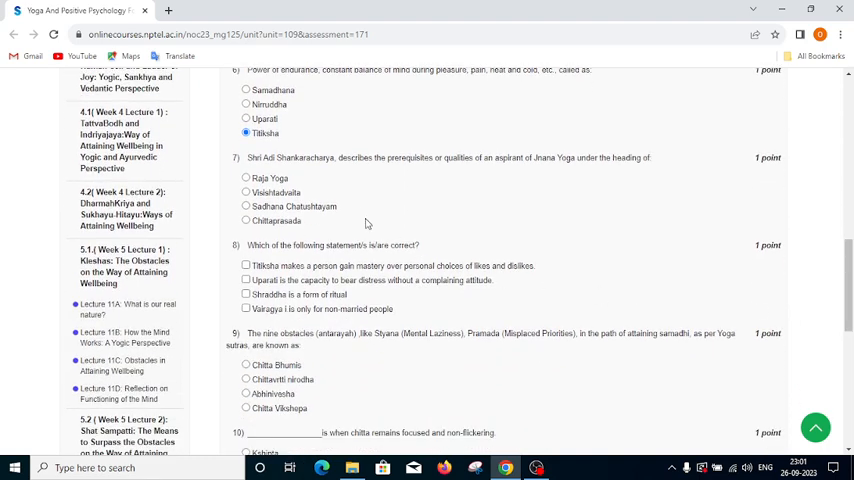
pyautogui.moveTo(424, 187)
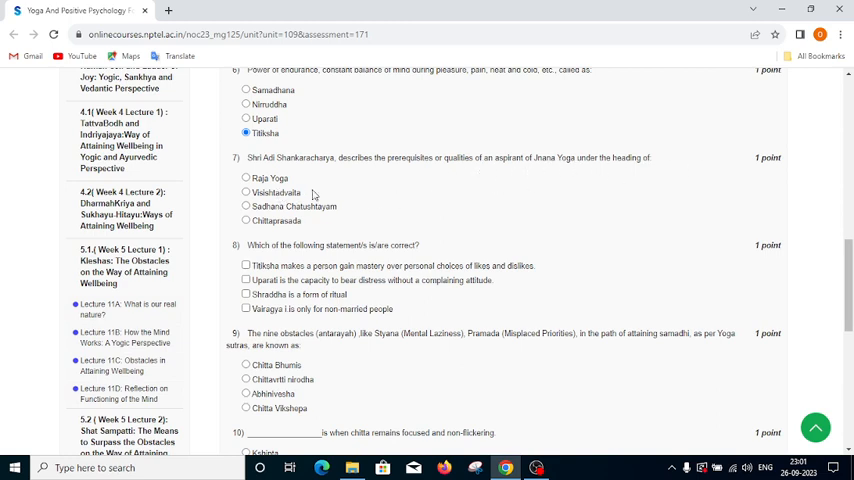
pyautogui.moveTo(268, 209)
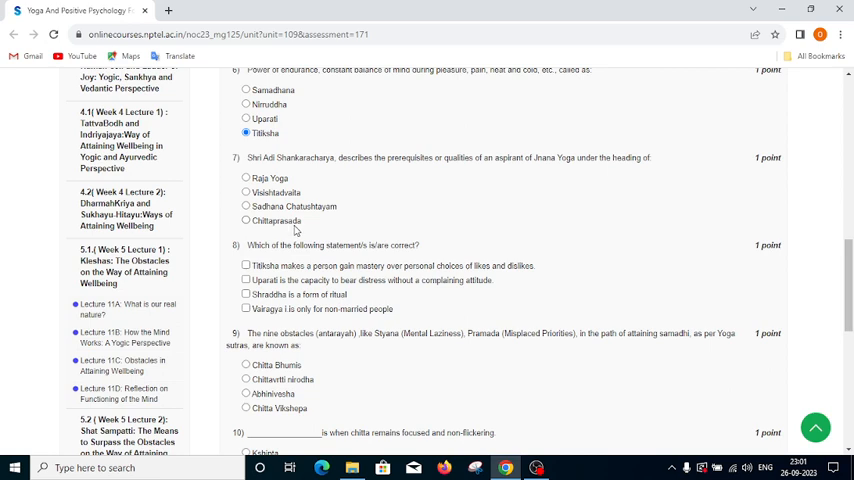
pyautogui.click(246, 206)
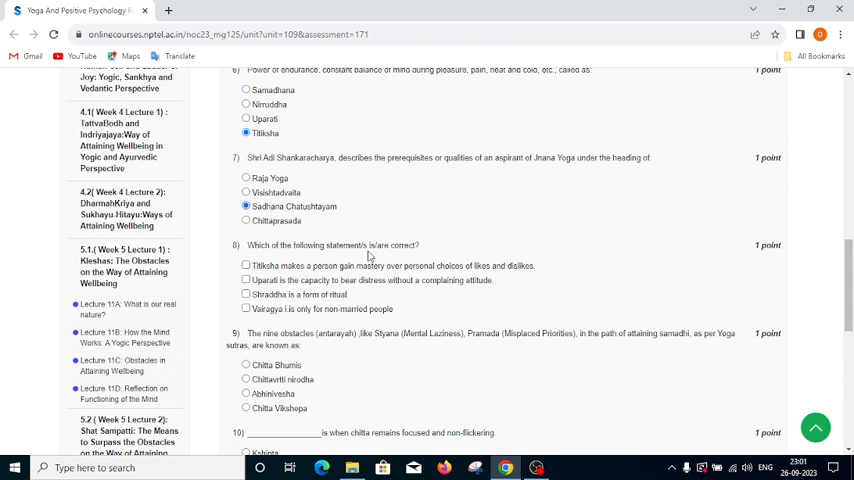
pyautogui.moveTo(462, 250)
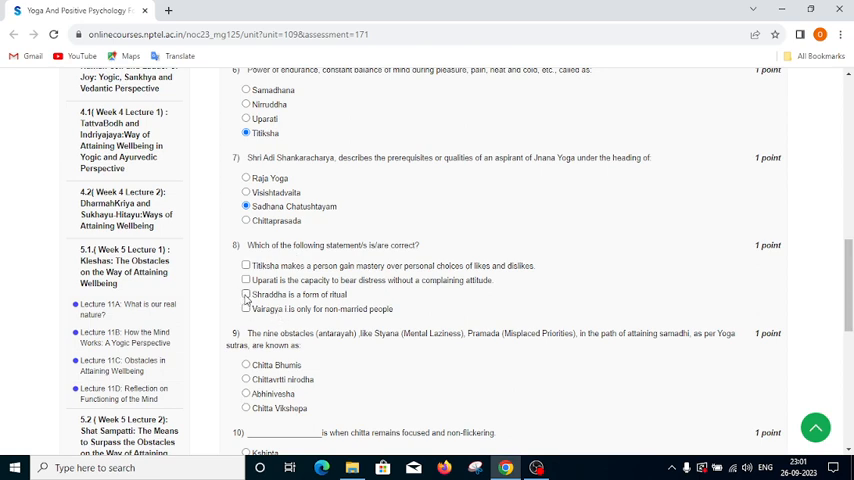
pyautogui.click(246, 294)
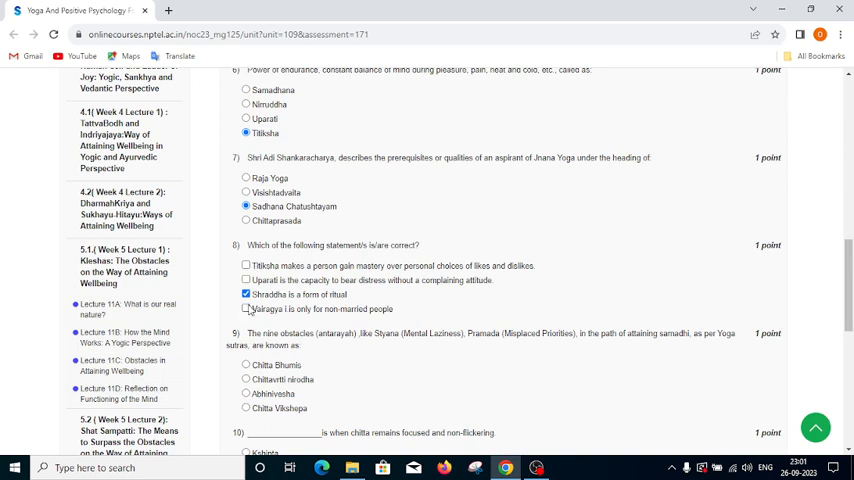
pyautogui.moveTo(287, 310)
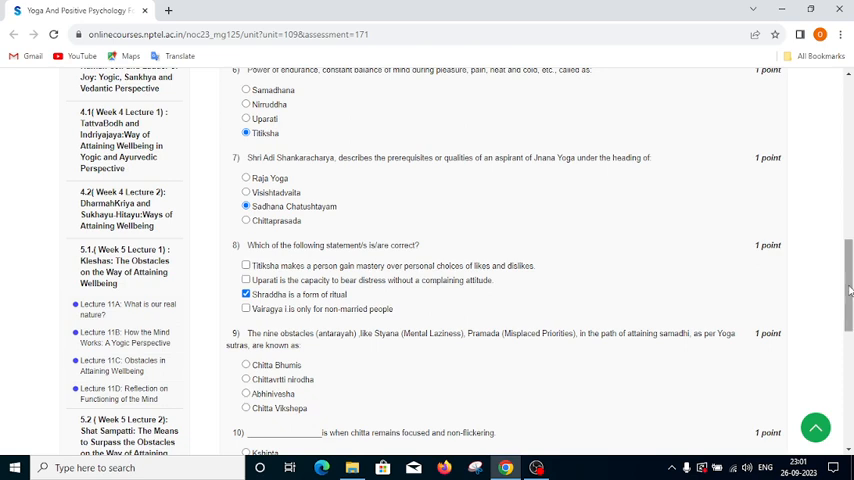
# Select Chitta Bhumis for question 9 and Kshipta for question 10.
pyautogui.scroll(-3)
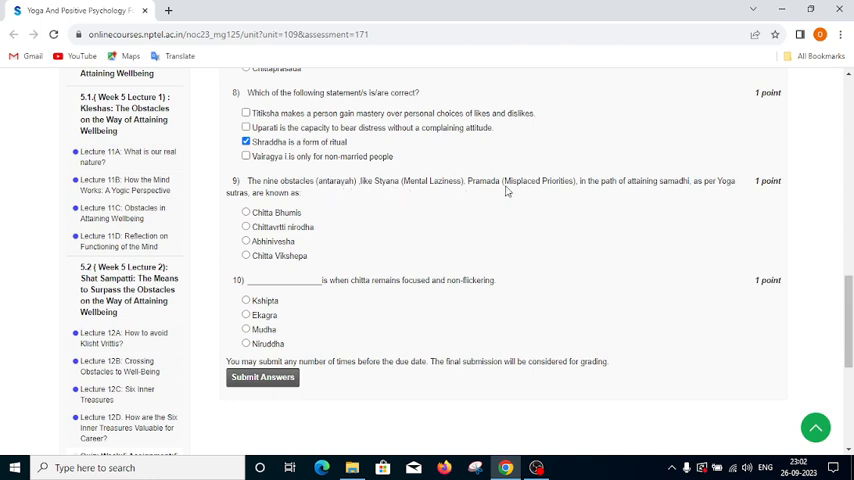
pyautogui.moveTo(603, 195)
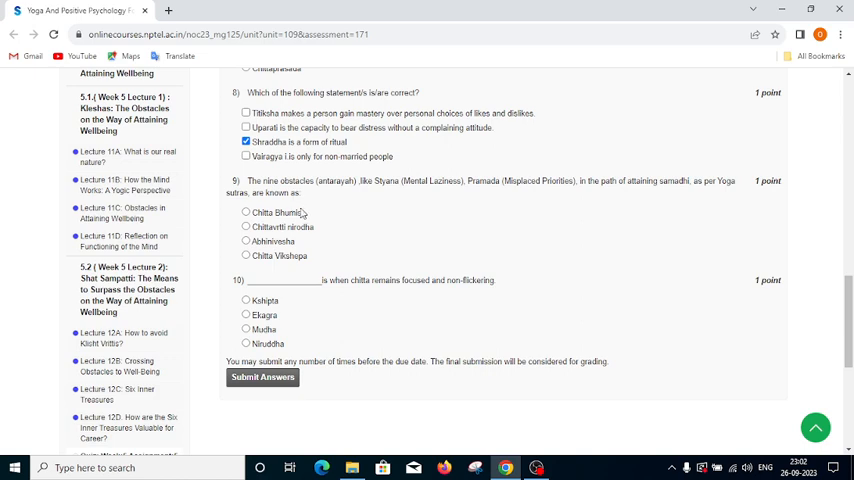
pyautogui.moveTo(295, 218)
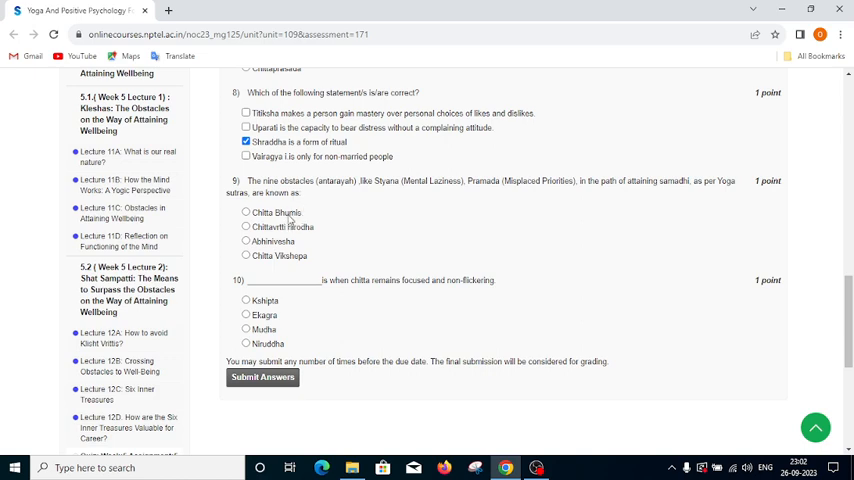
pyautogui.click(246, 212)
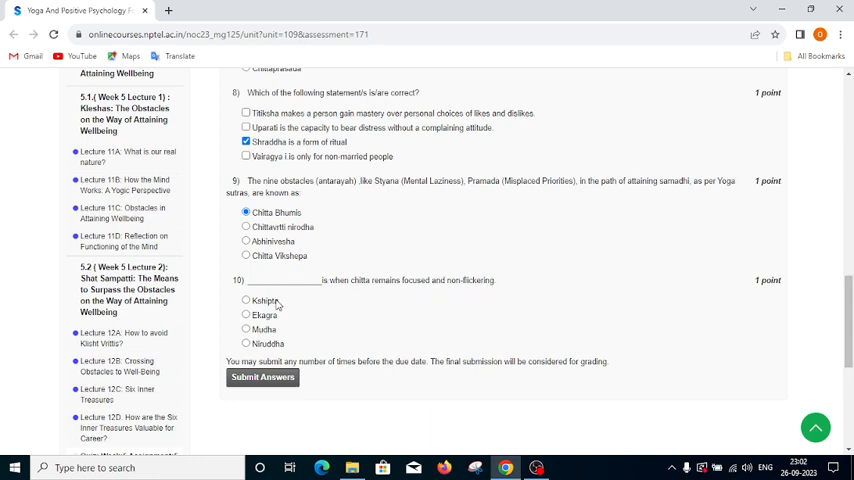
pyautogui.click(245, 300)
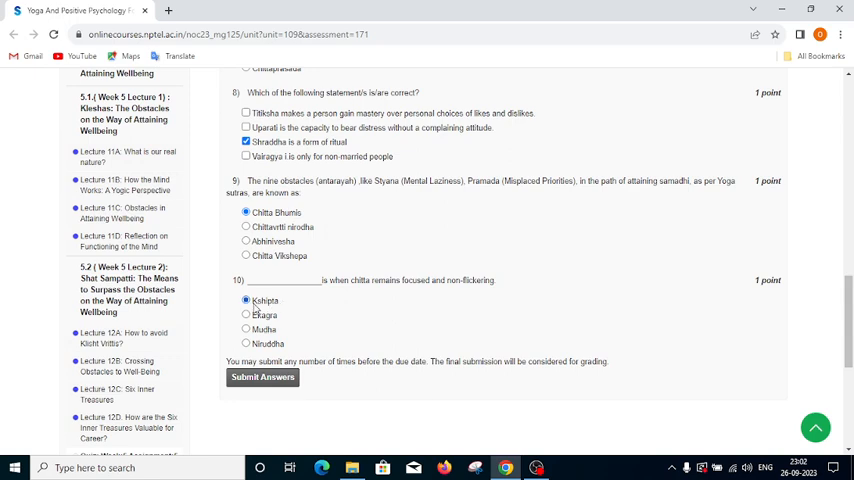